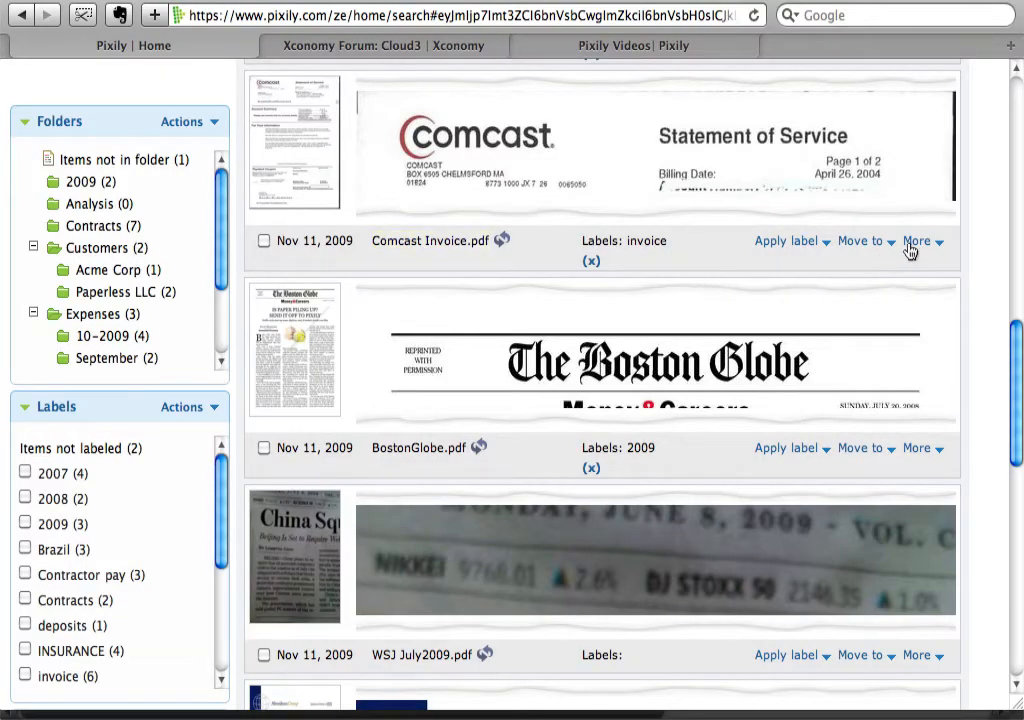
- Show the More actions (share, print, download) for Comcast Invoice.pdf
{"action": "left_click", "coordinate": [916, 240]}
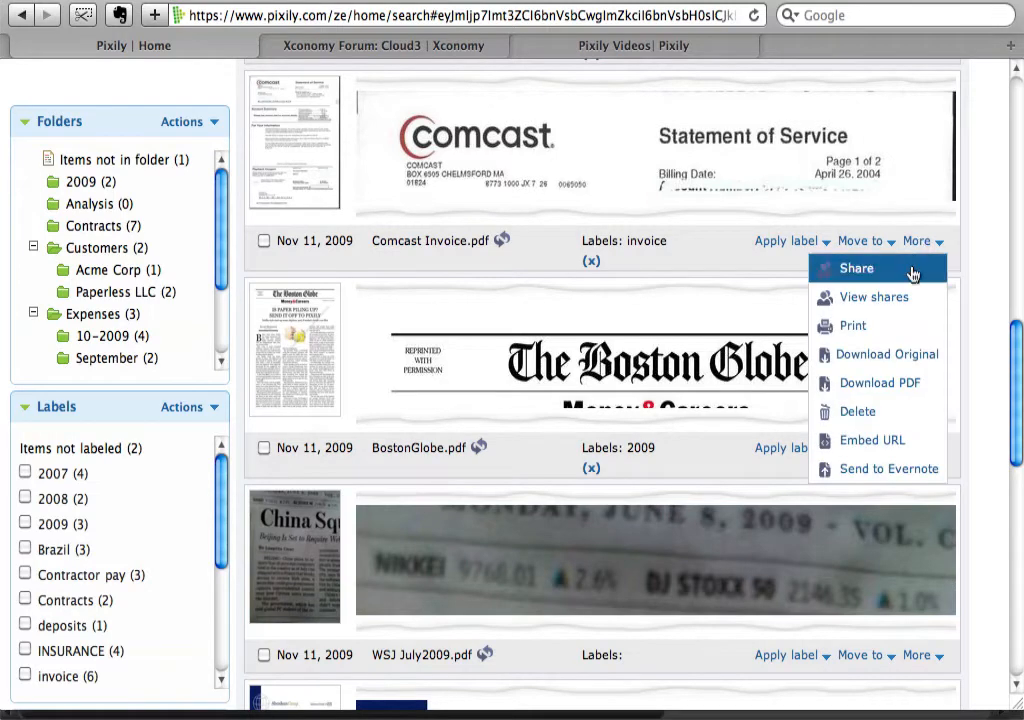
{"action": "mouse_move", "coordinate": [888, 354]}
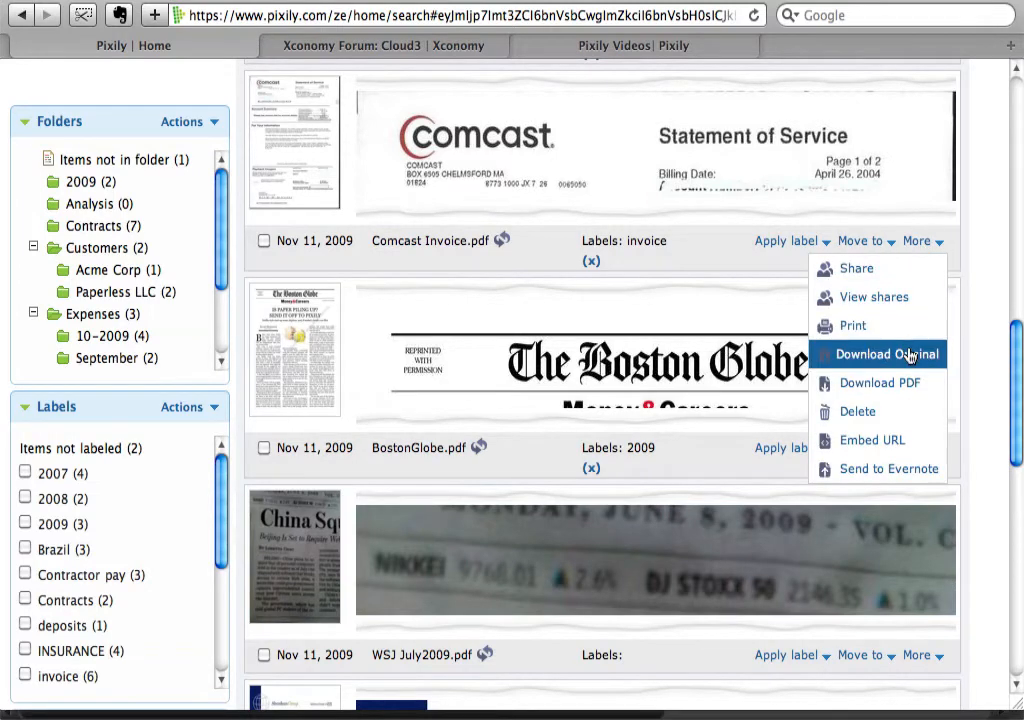
{"action": "mouse_move", "coordinate": [878, 382]}
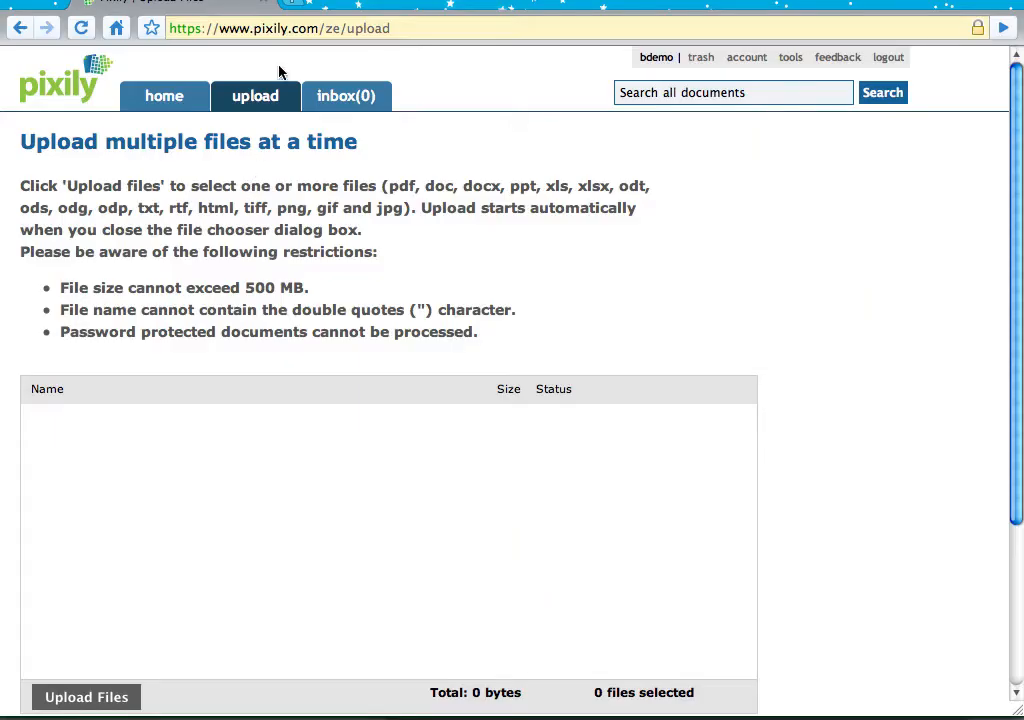
{"action": "mouse_move", "coordinate": [176, 428]}
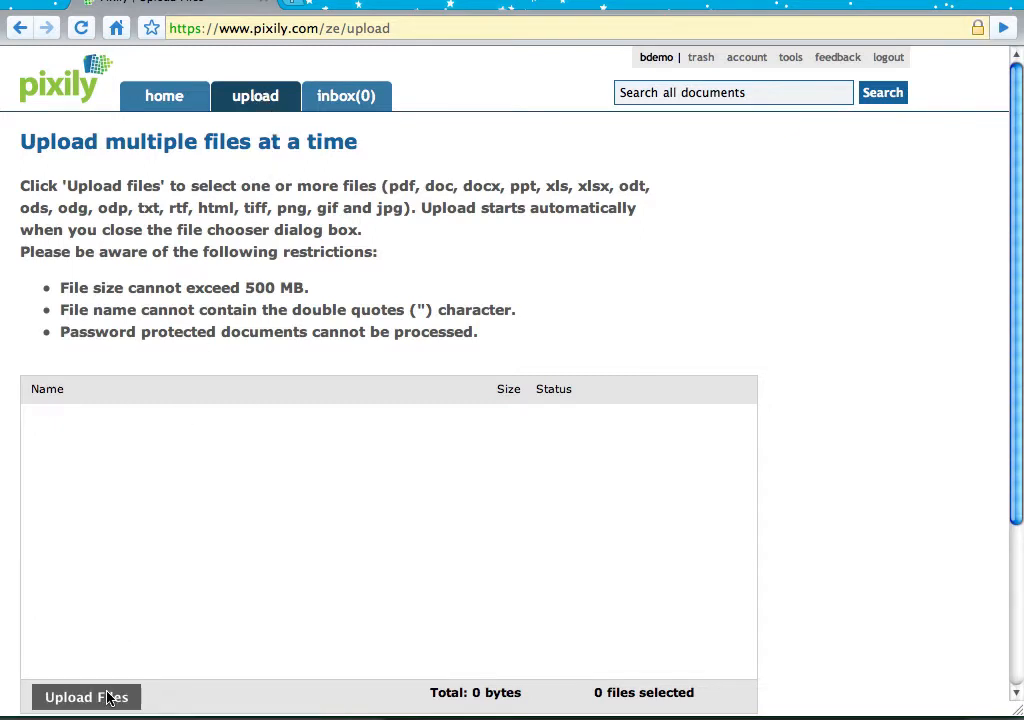
- Select bank-statement.pdf, Belmont Pricing.xls, Belmont-Apr2009-Invoice.docx and comcast-bill.pdf for upload
{"action": "left_click", "coordinate": [86, 696]}
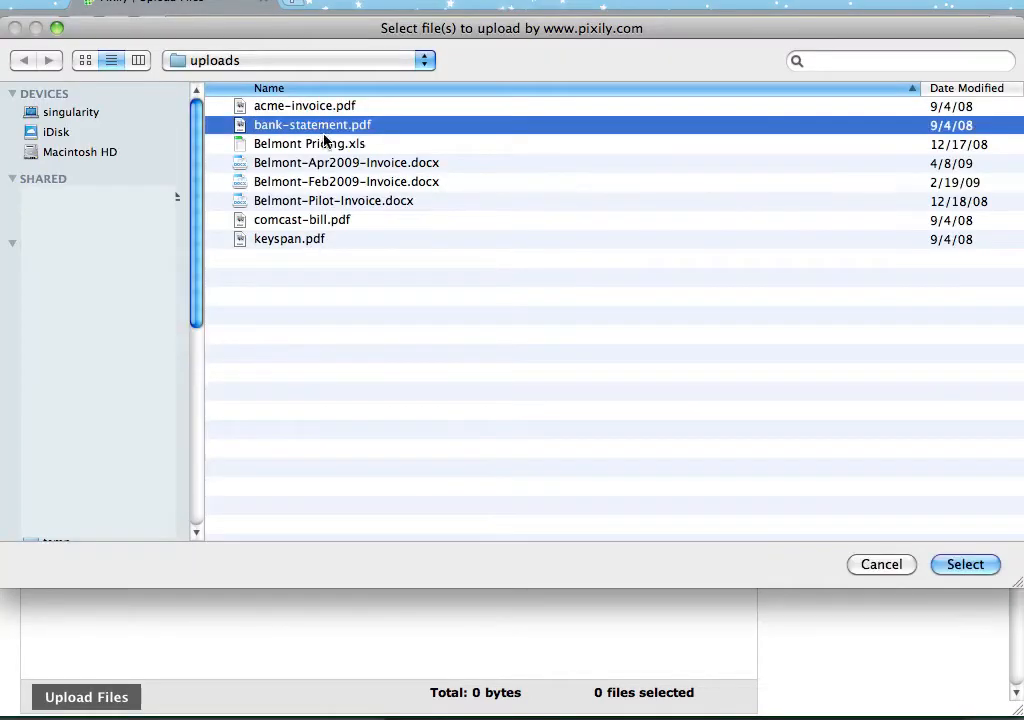
{"action": "left_click", "coordinate": [348, 162]}
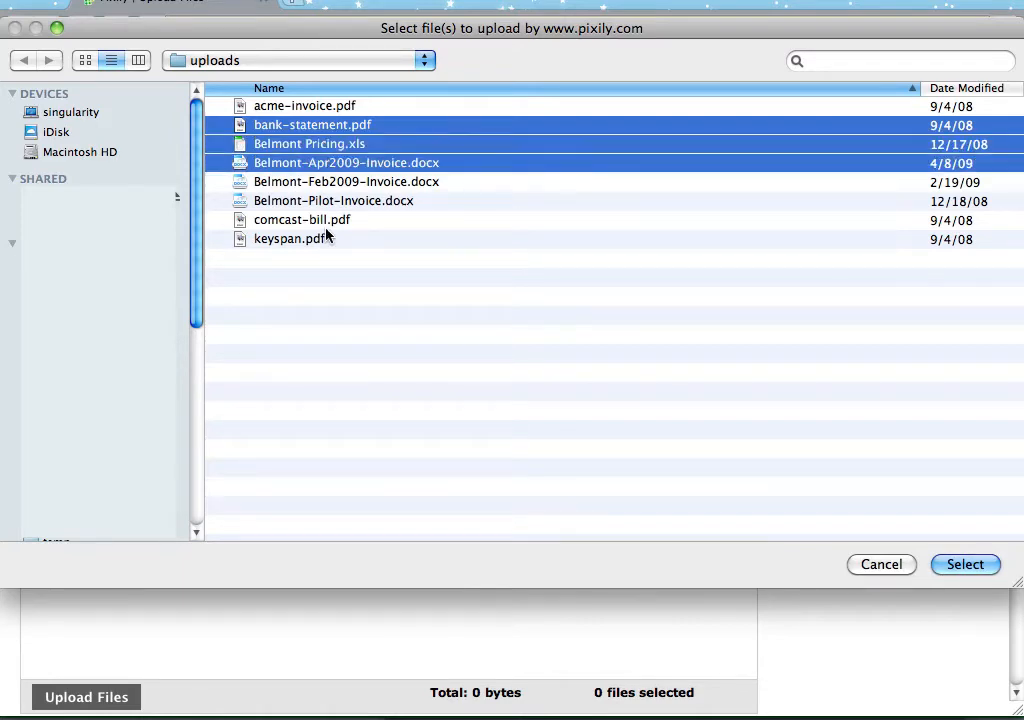
{"action": "left_click", "coordinate": [964, 564]}
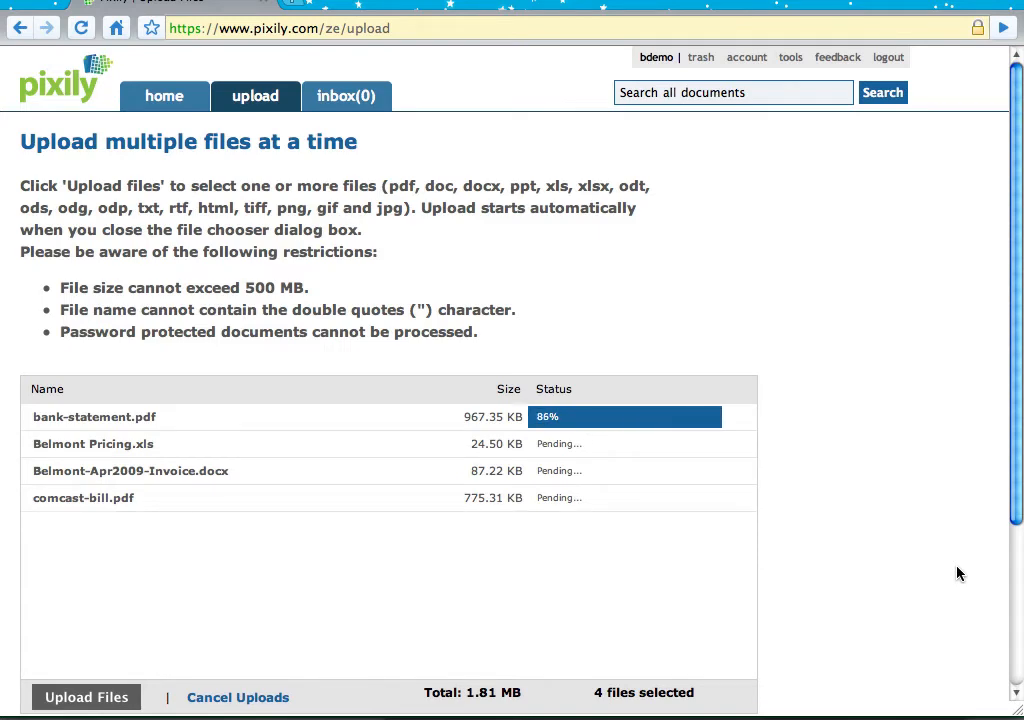
- Return to the home list of all documents, newest first
{"action": "left_click", "coordinate": [164, 96]}
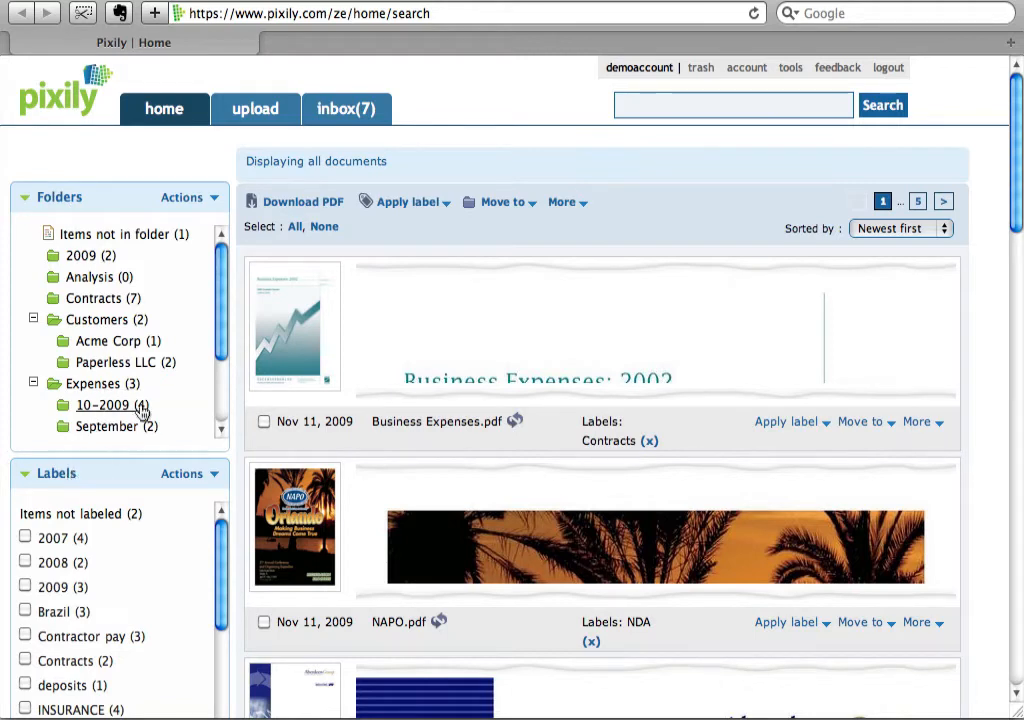
- Search all documents for 'invoice' and show the actions for Pixily Invoice 2008.pdf
{"action": "left_click", "coordinate": [732, 104]}
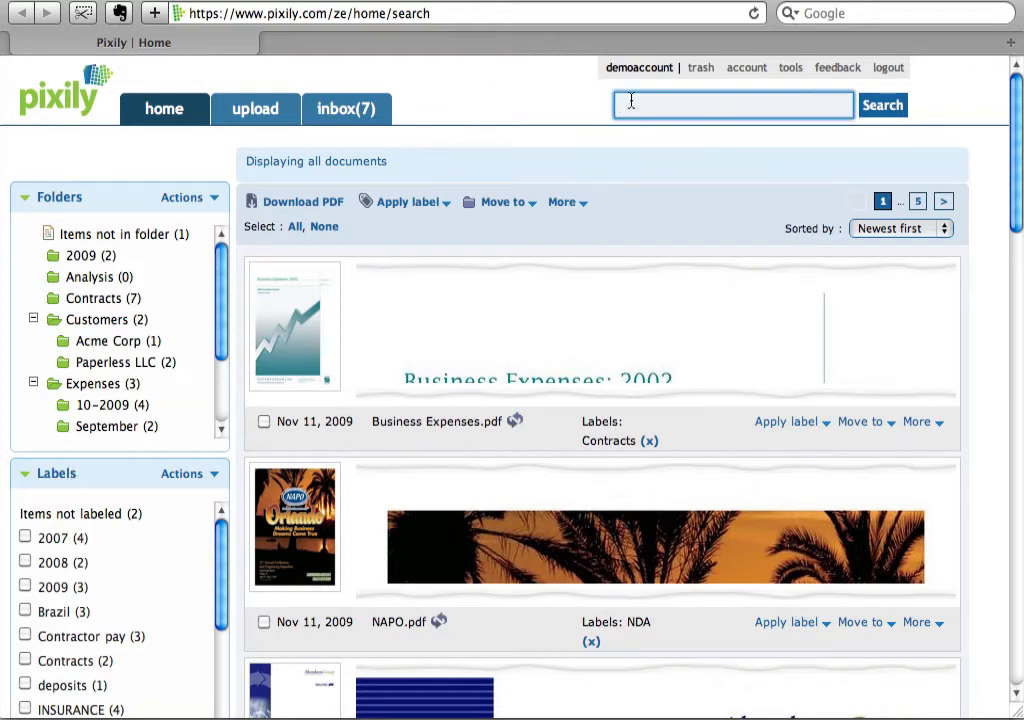
{"action": "type", "text": "invoice"}
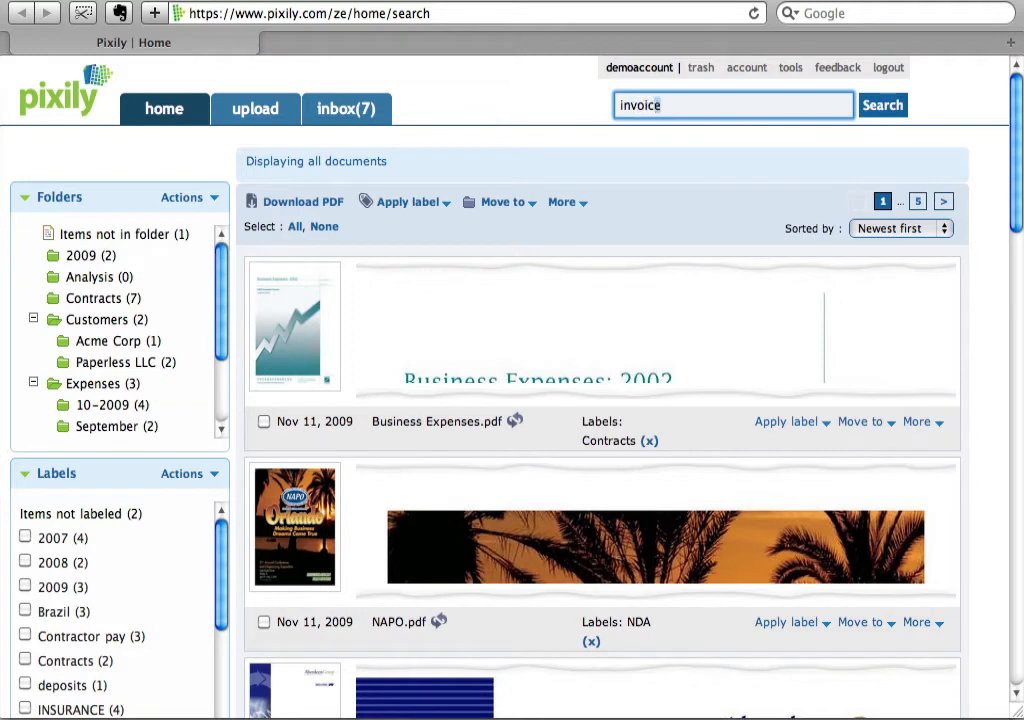
{"action": "left_click", "coordinate": [880, 104]}
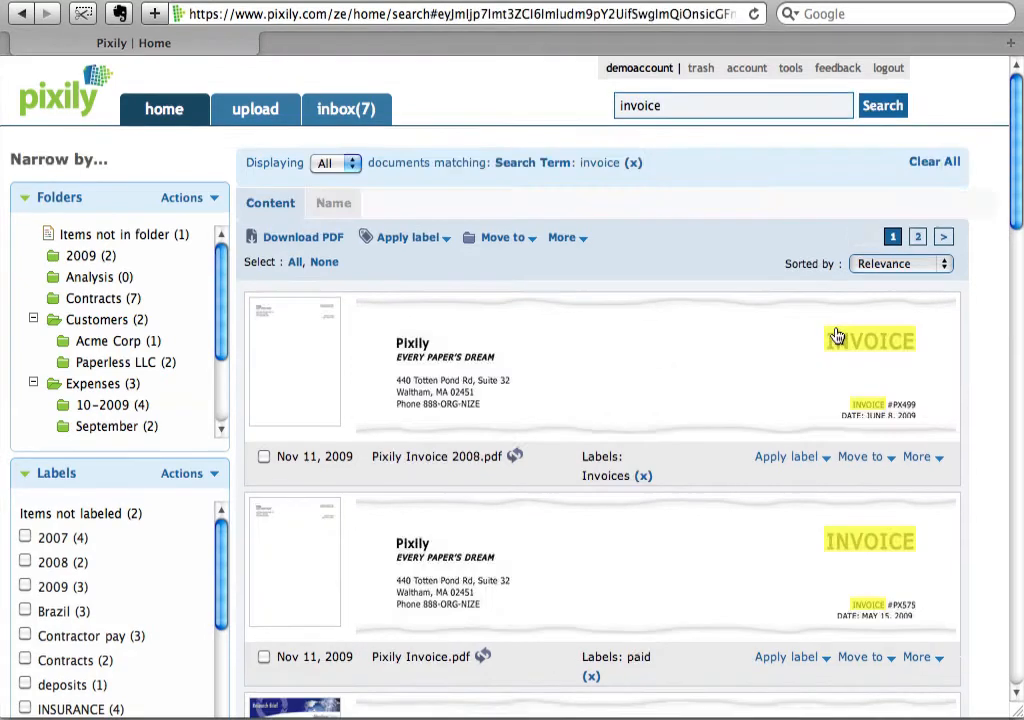
{"action": "mouse_move", "coordinate": [898, 500]}
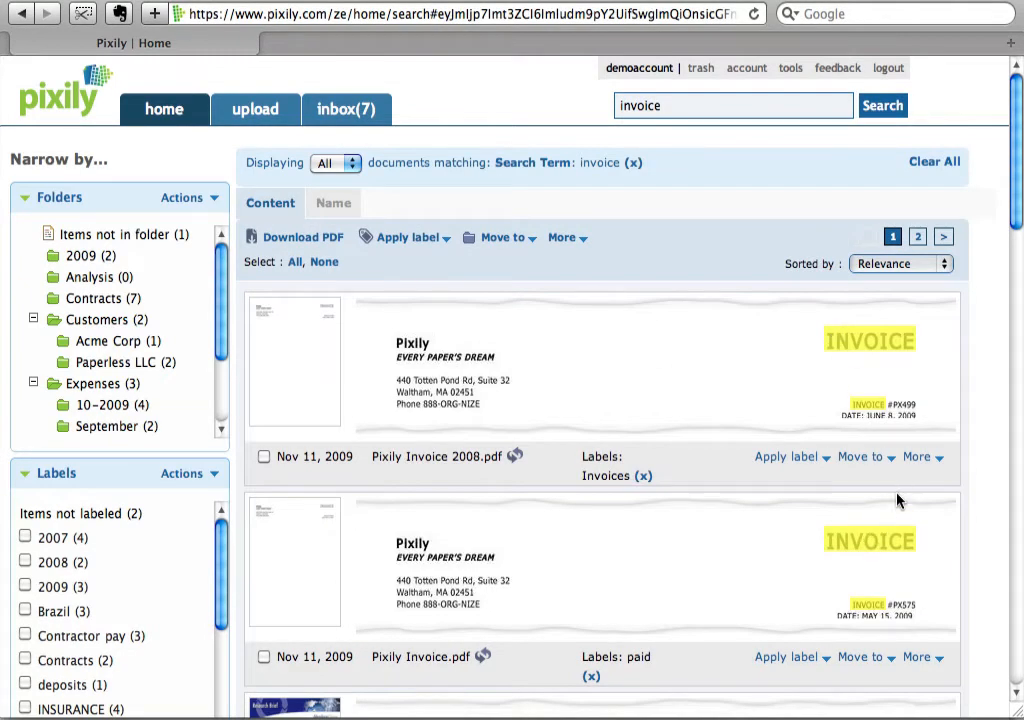
{"action": "left_click", "coordinate": [918, 456]}
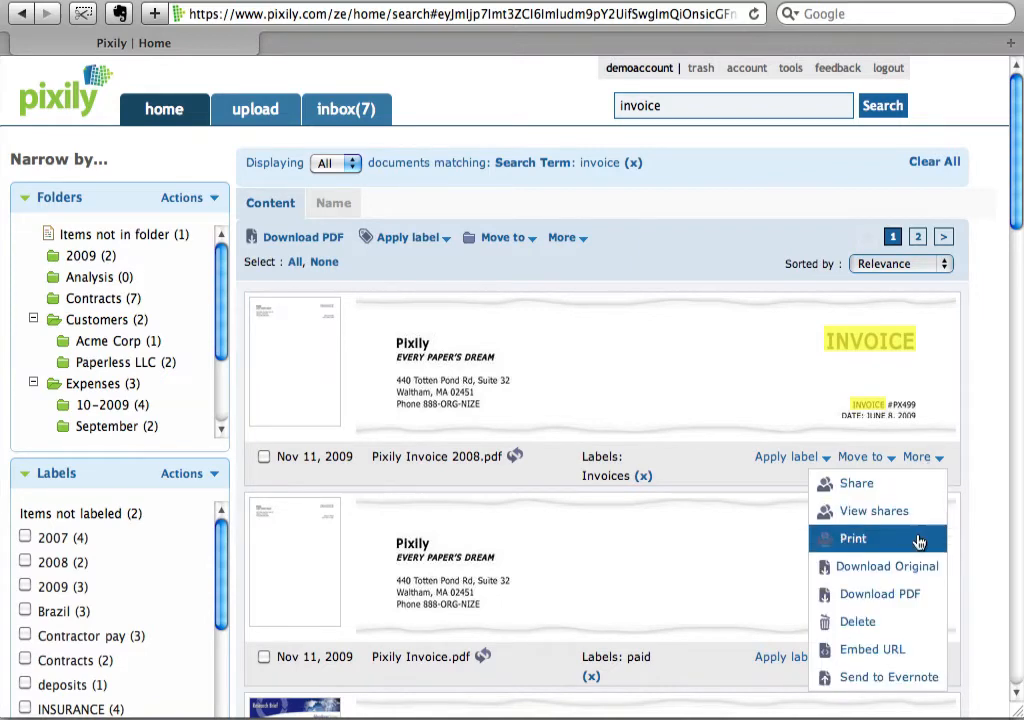
{"action": "mouse_move", "coordinate": [884, 594]}
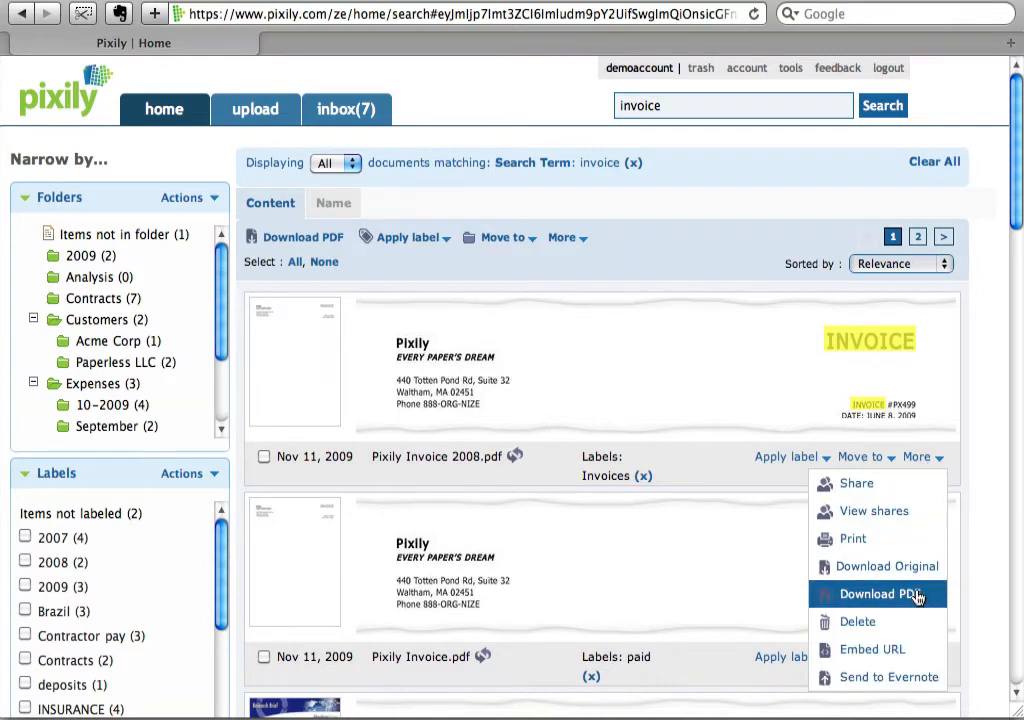
{"action": "mouse_move", "coordinate": [884, 676]}
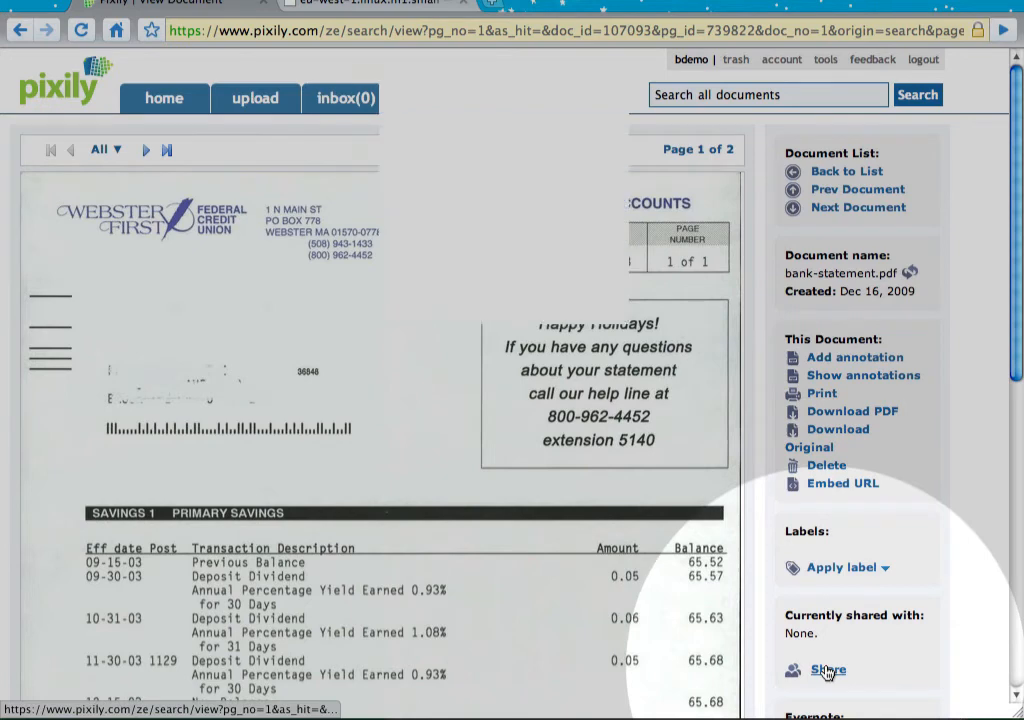
- Begin a private share of bank-statement.pdf with recipient address 'myaccountan' entered so far
{"action": "left_click", "coordinate": [828, 670]}
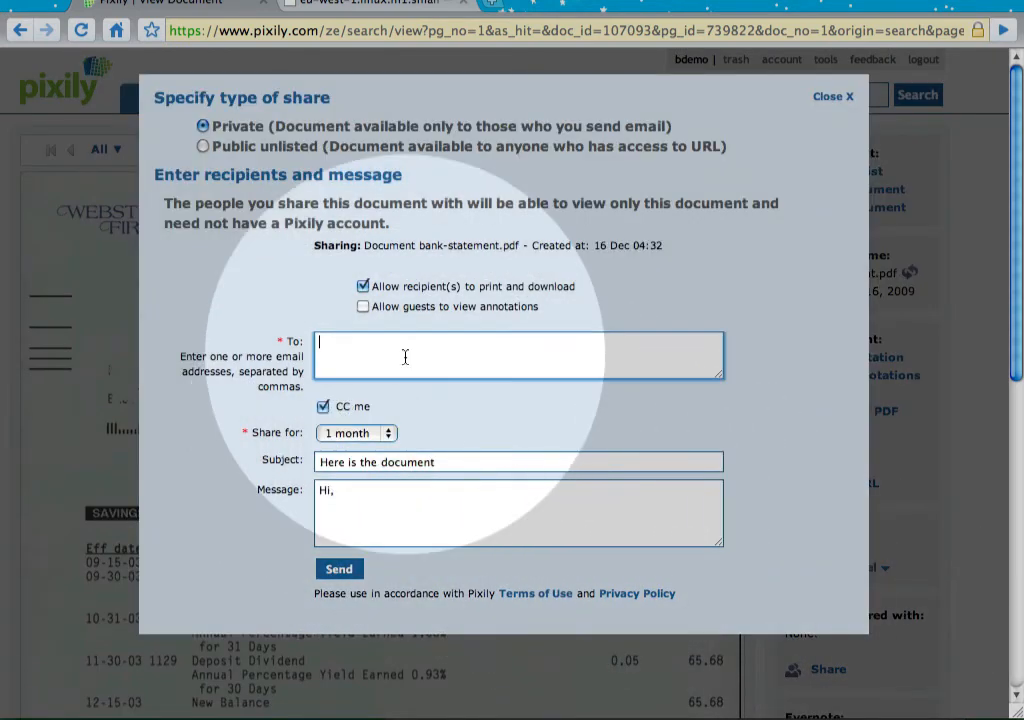
{"action": "type", "text": "myaccountan"}
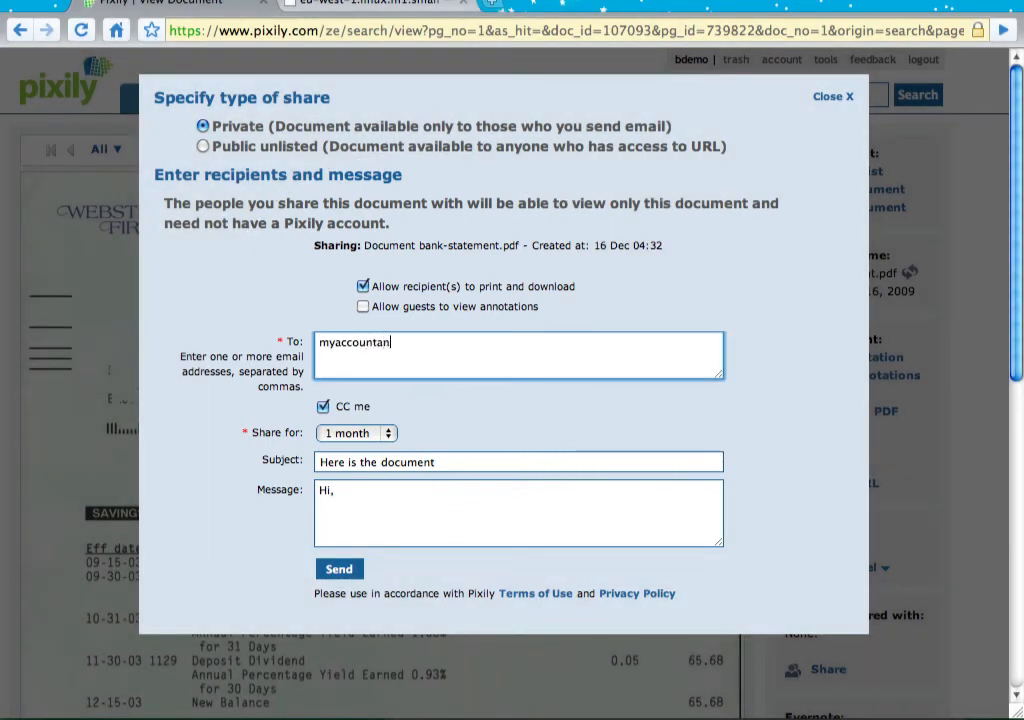